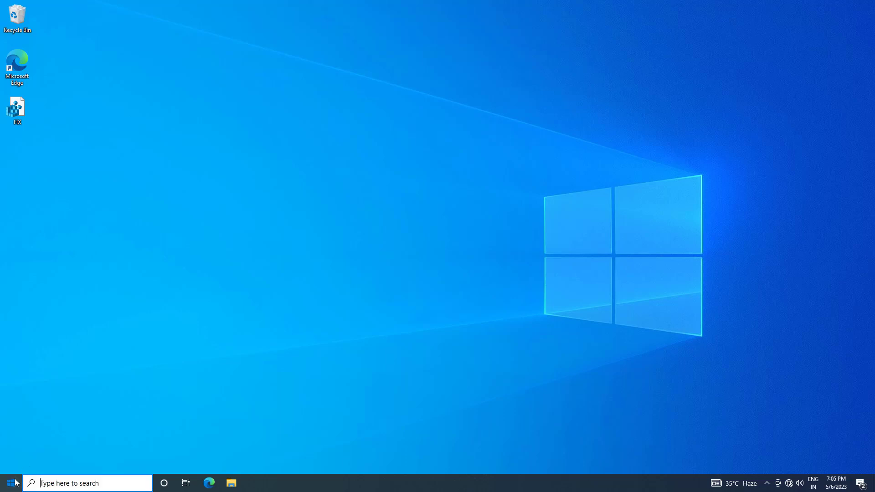
Launch Windows Settings from the Start menu and reach its home page
click(10, 484)
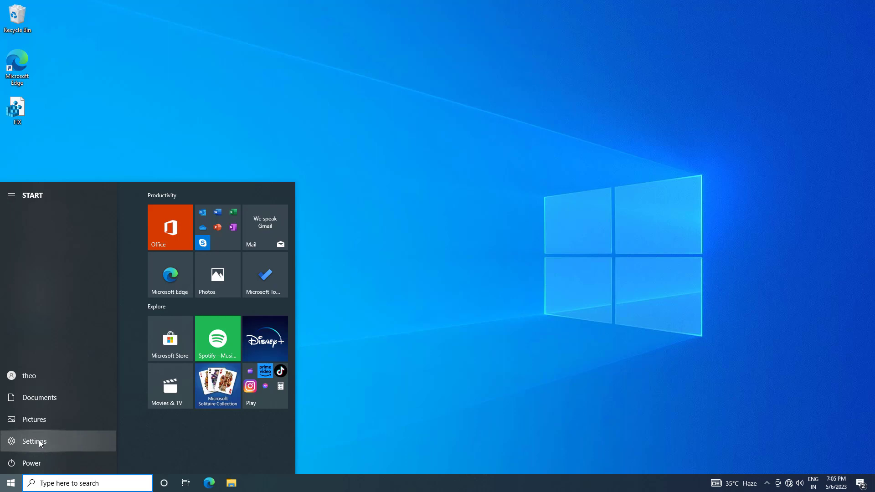
click(33, 442)
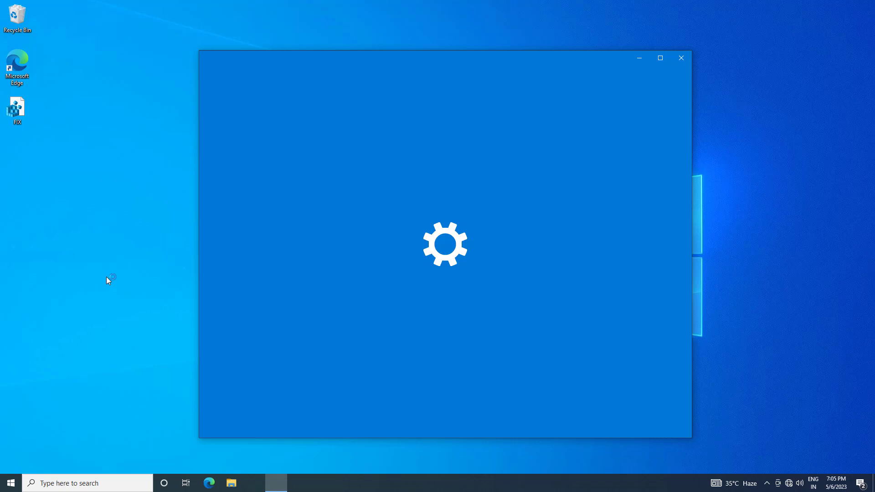
right_click(109, 276)
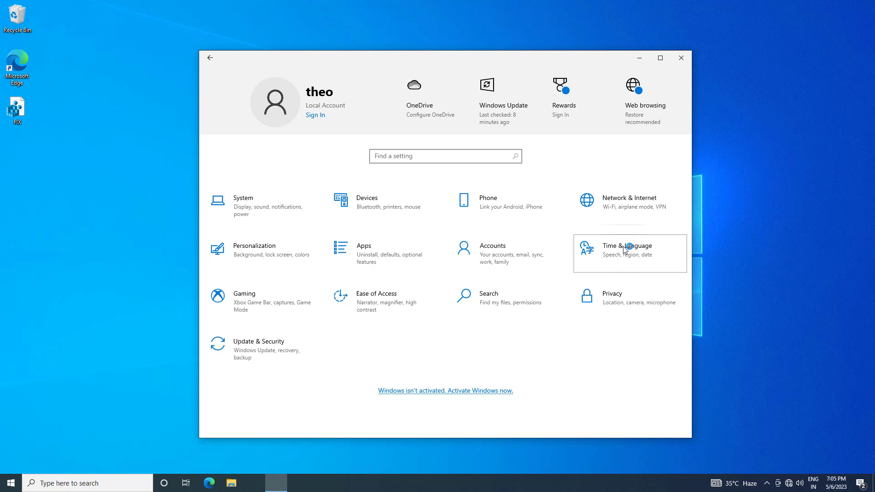
Review the Date & time page showing the UTC+05:30 time zone, then close Settings
click(627, 252)
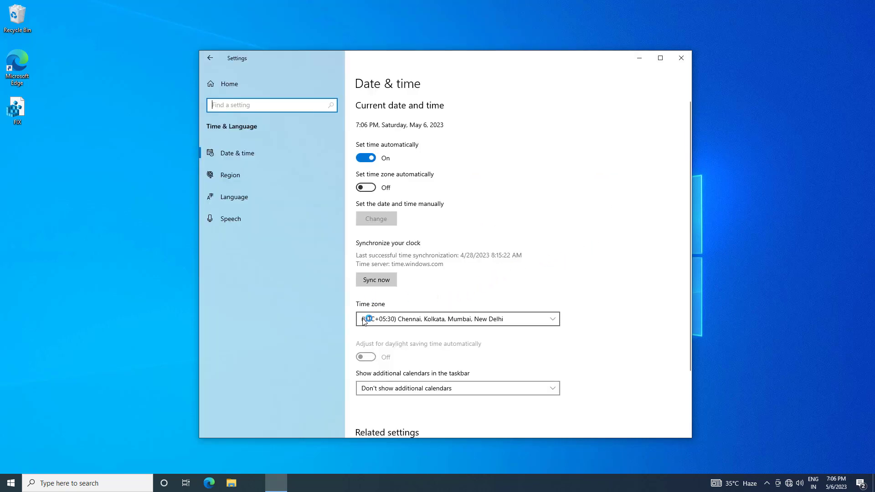
mouse_move(500, 320)
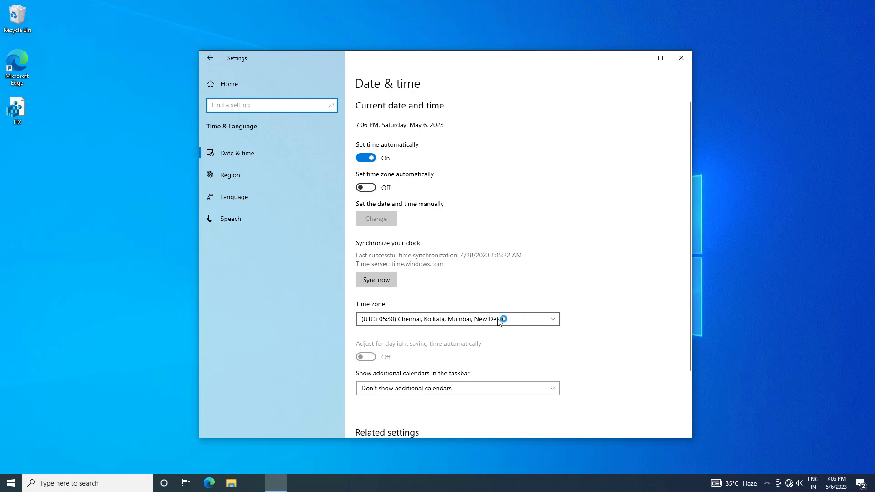
click(457, 319)
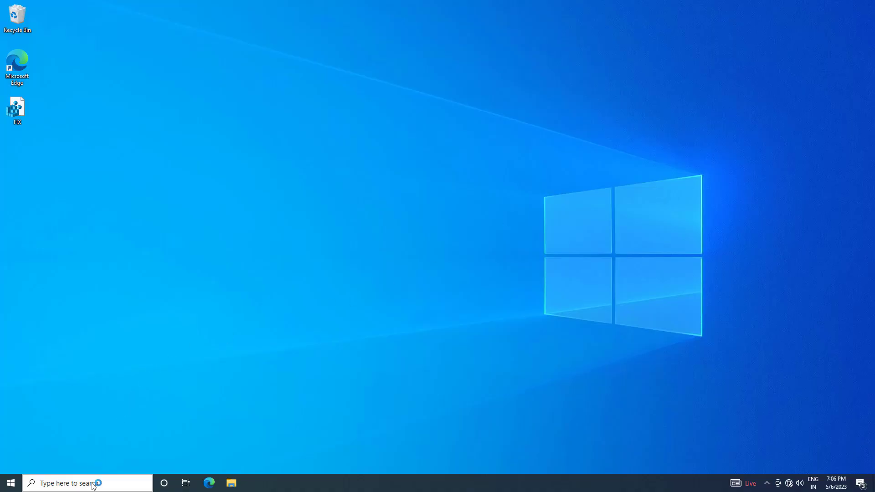
Search the taskbar for 'control Panel' and launch Control Panel
click(87, 483)
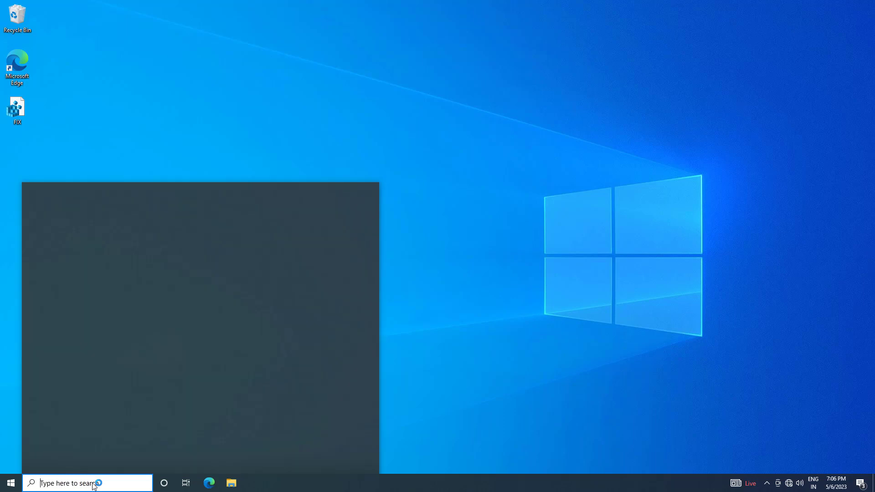
text(control Panel)
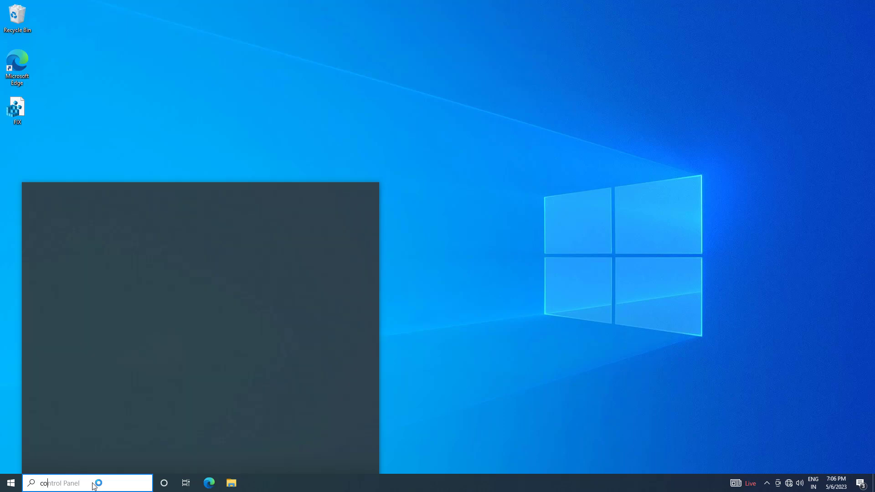
text(control Panel)
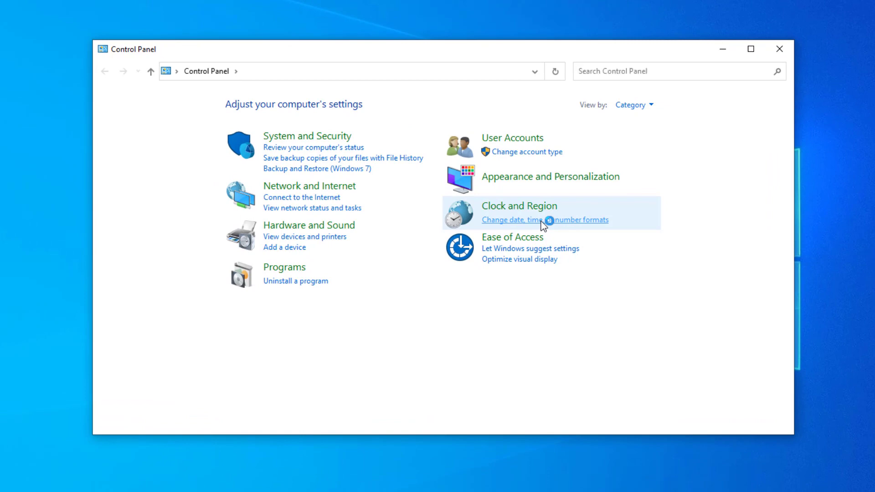
In Region's Administrative settings, confirm English (United States) as the system locale
click(545, 220)
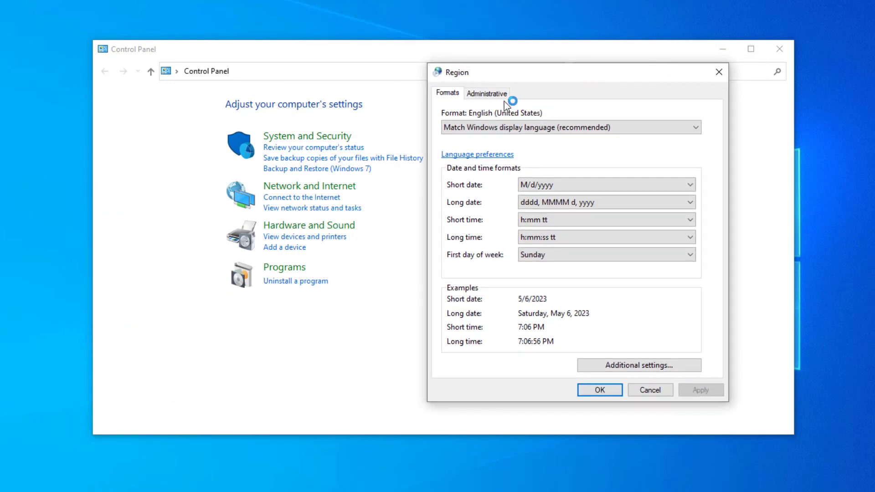
click(486, 93)
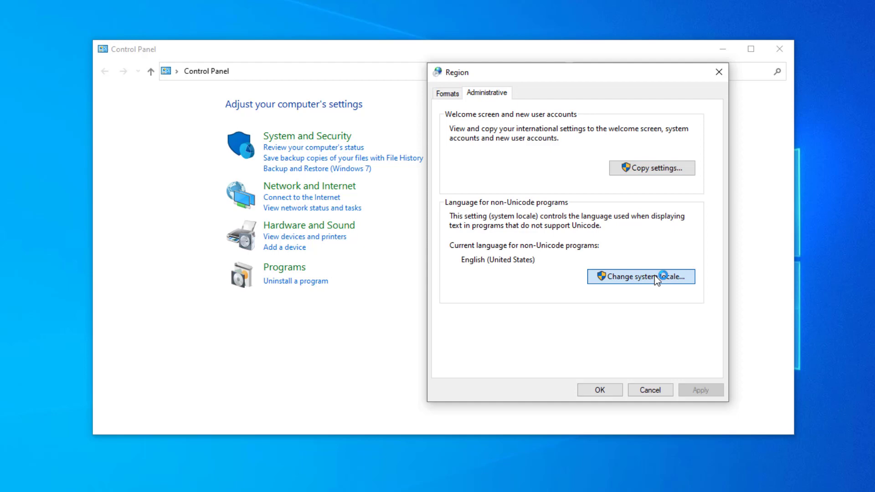
click(641, 277)
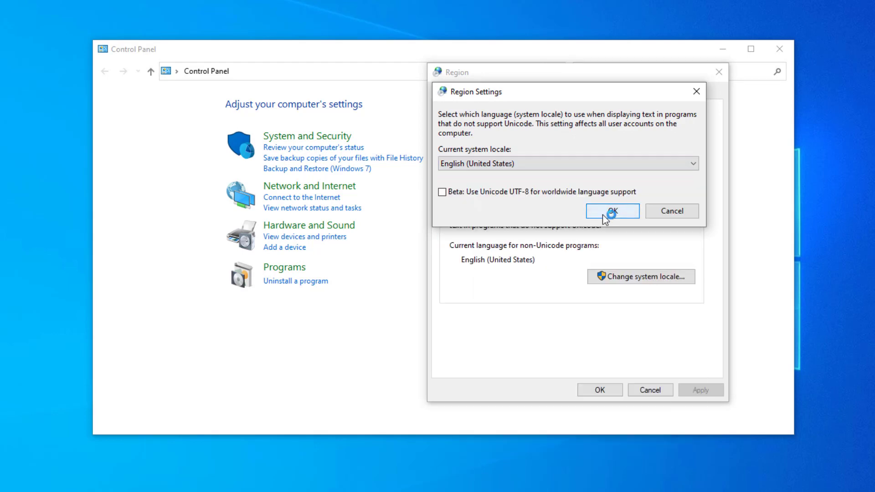
click(612, 210)
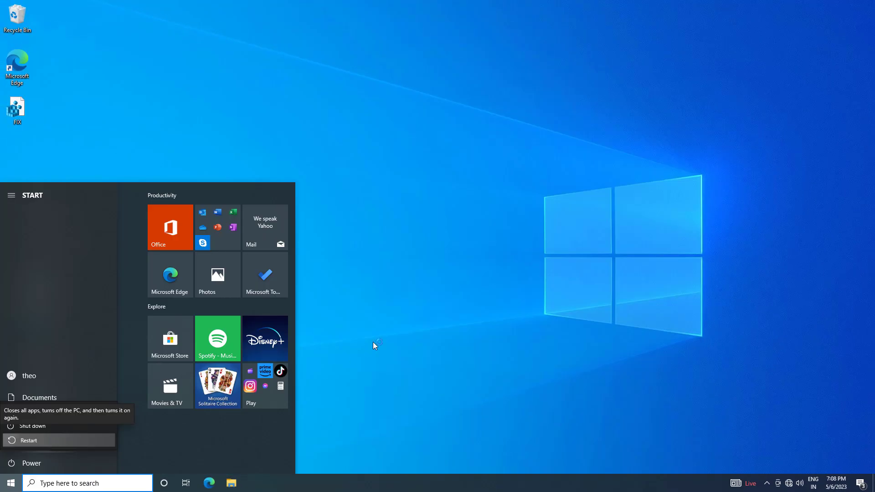
Restart the computer, then reopen Settings on the Time & Language Date & time page
click(29, 440)
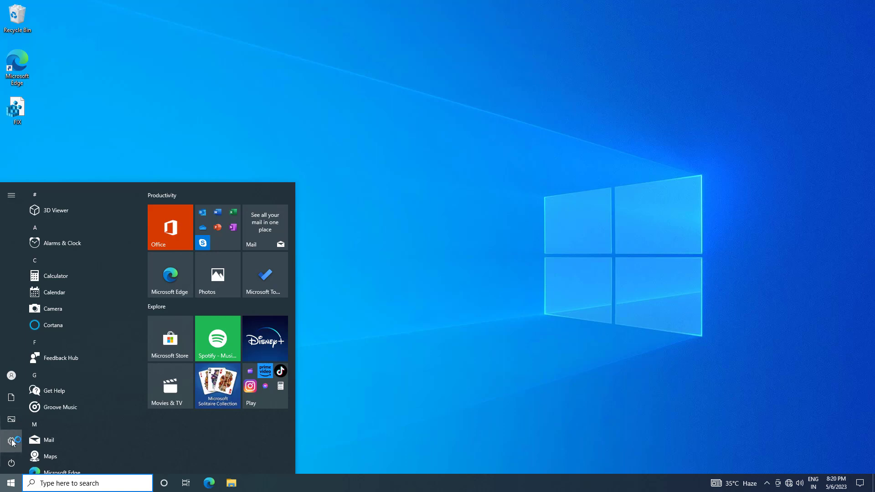
click(11, 441)
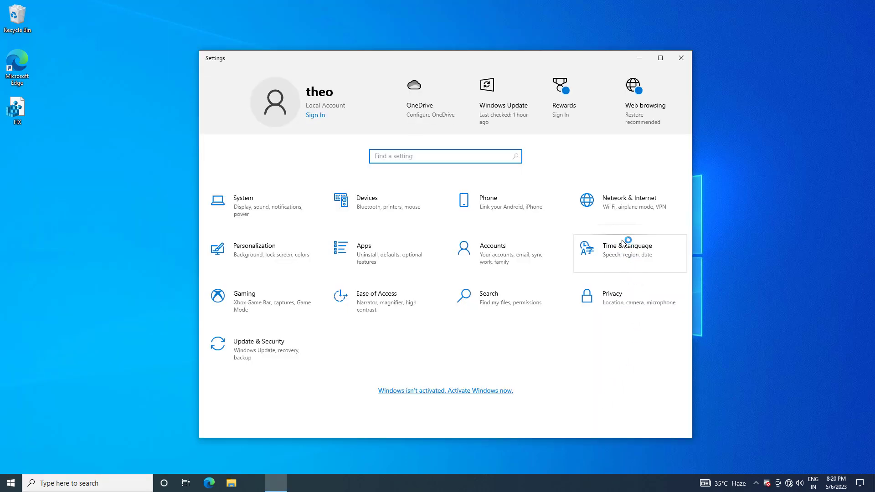
click(626, 245)
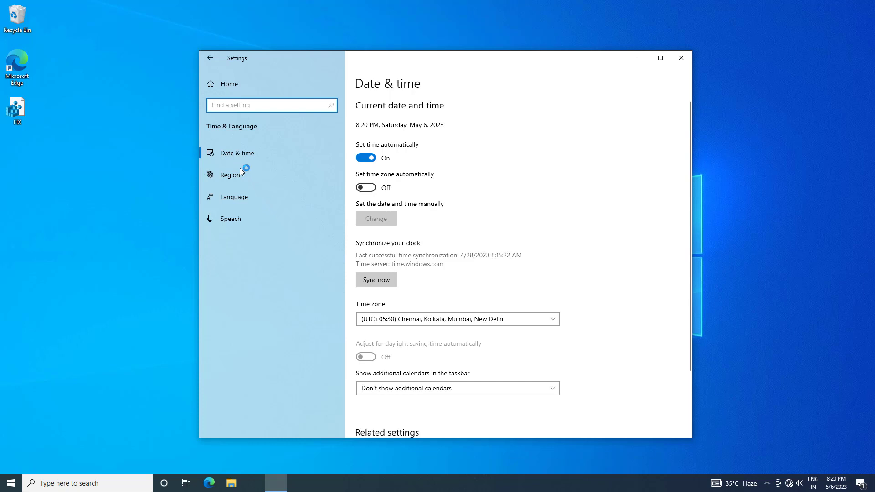
mouse_move(230, 174)
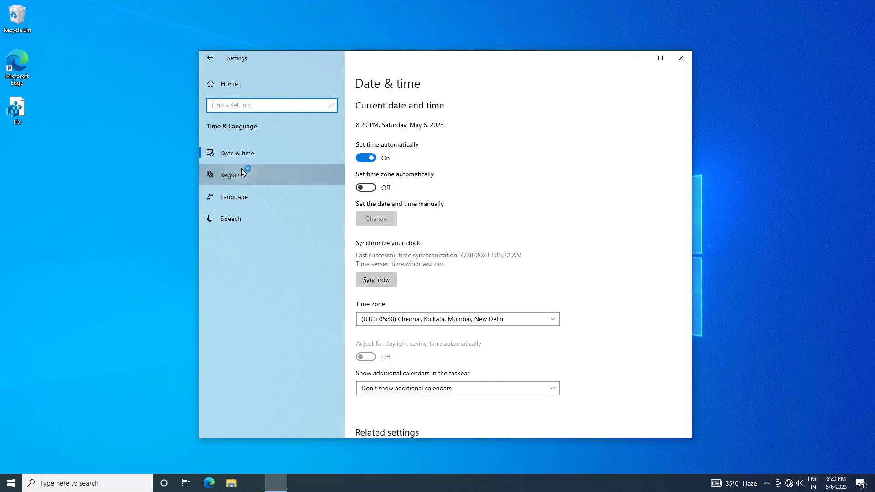
On the Region page, change the country from Japan to United States
click(229, 175)
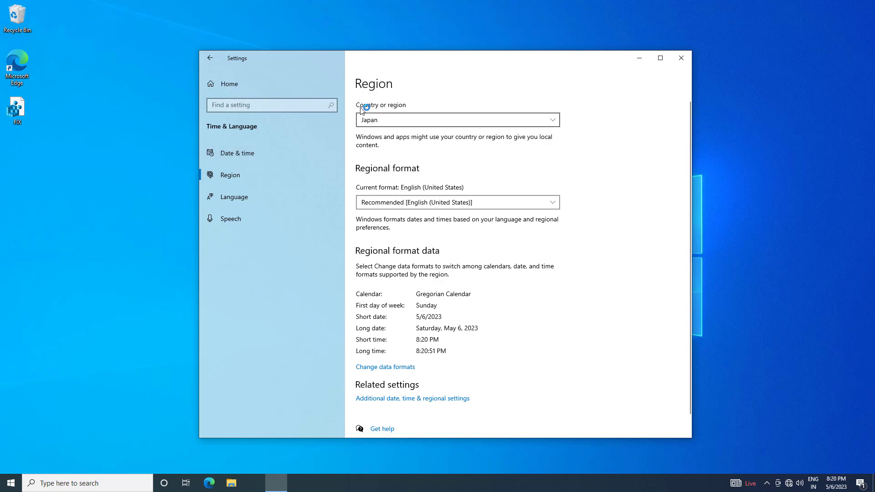
click(456, 119)
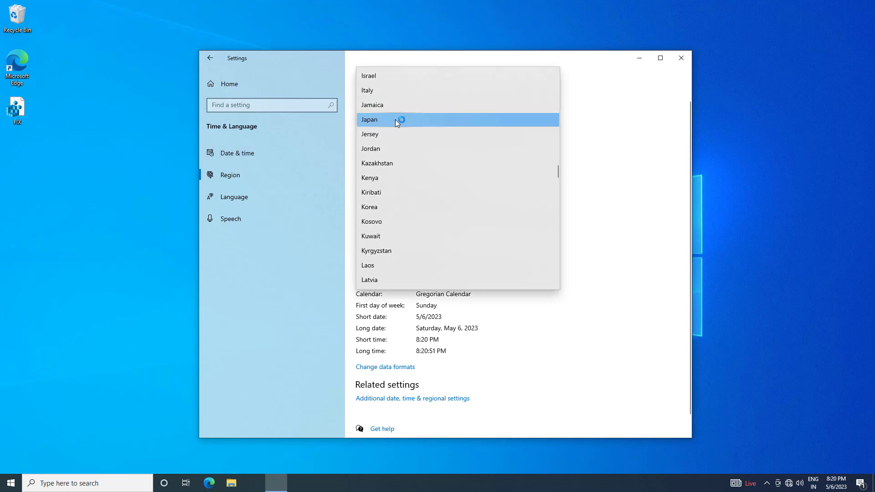
scroll(down, 3)
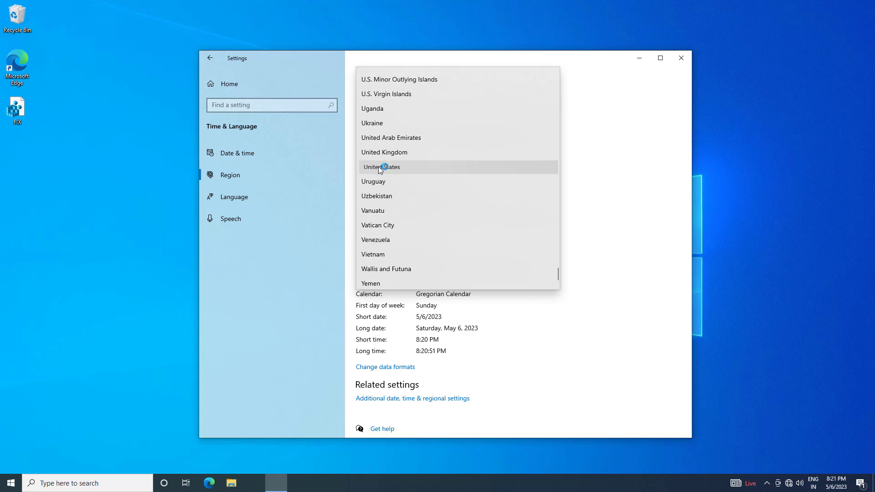
click(382, 166)
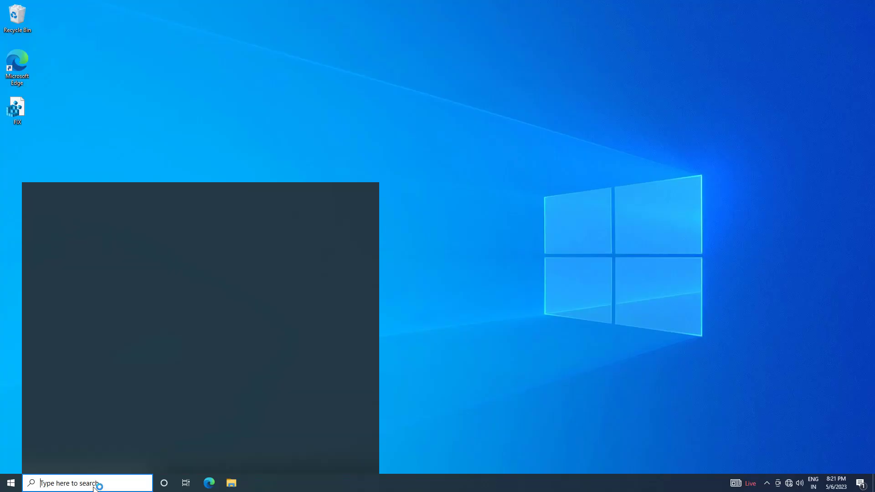
Search the Start menu for recovery and open the Recovery settings page
text(red)
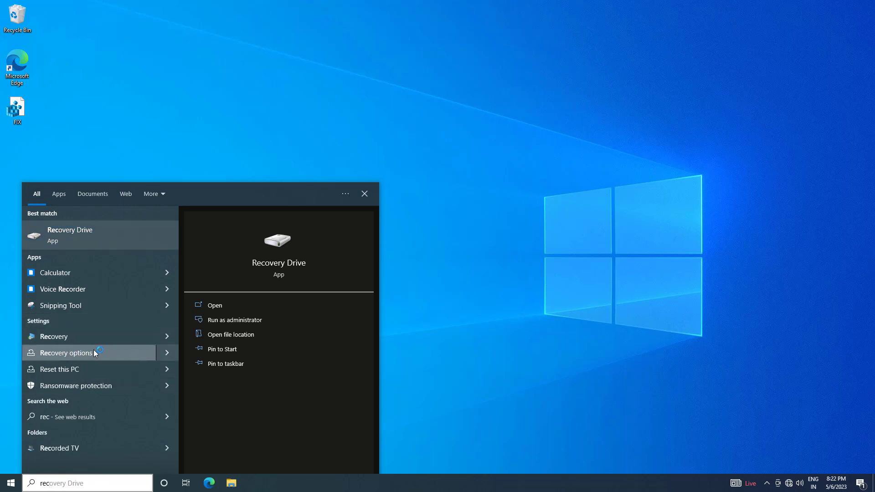
click(66, 353)
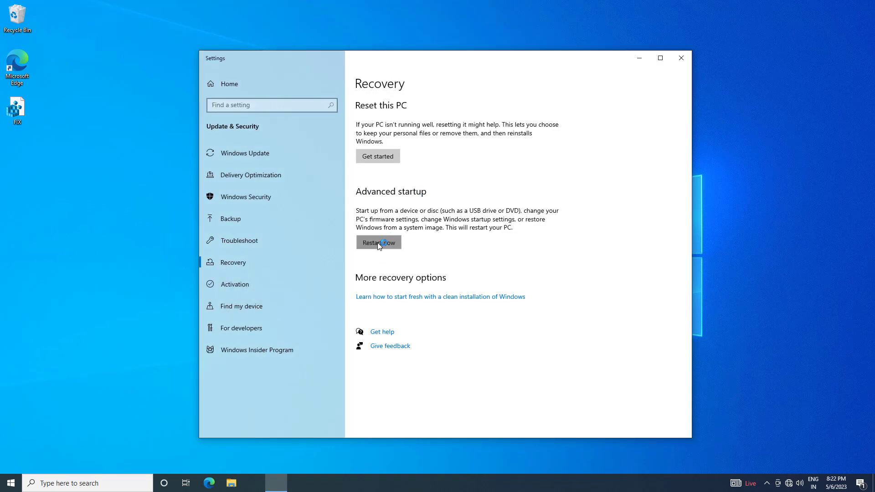
click(378, 243)
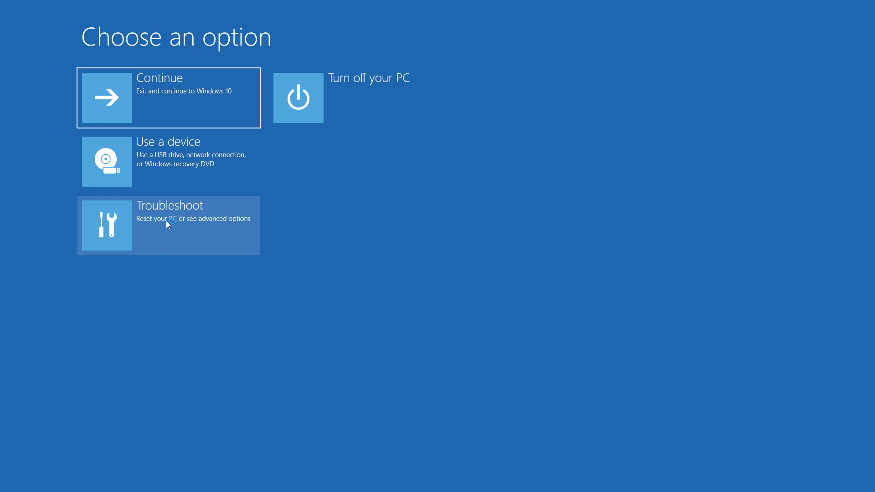
mouse_move(172, 220)
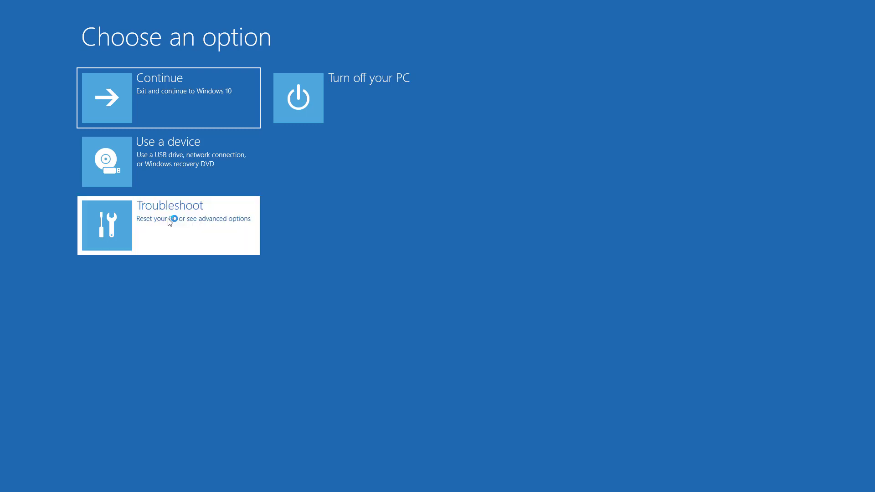
Go through Troubleshoot to the Advanced options screen listing System Restore
click(168, 225)
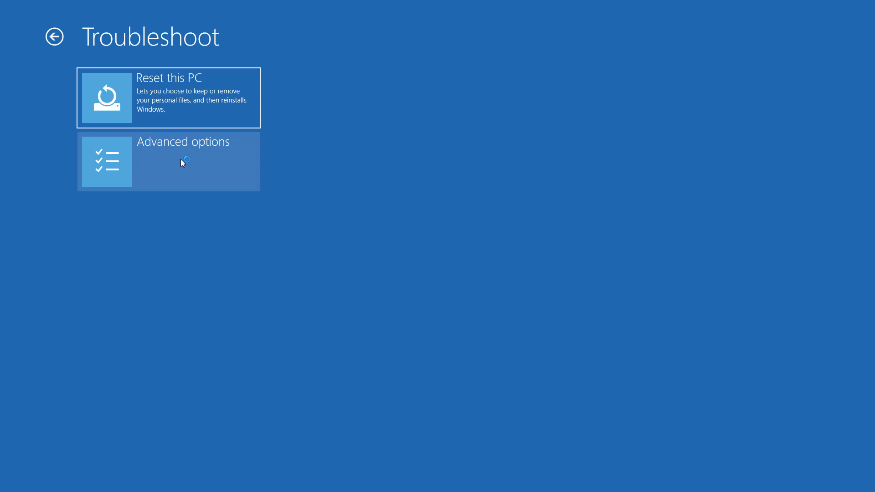
click(169, 162)
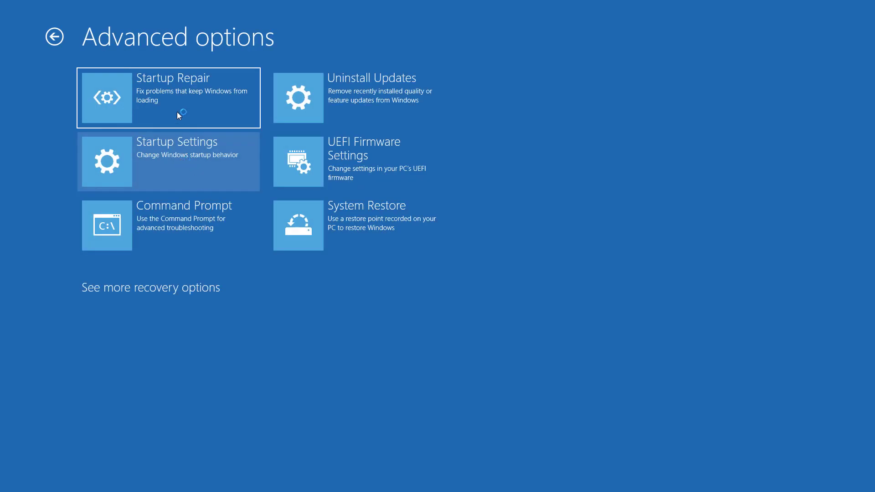